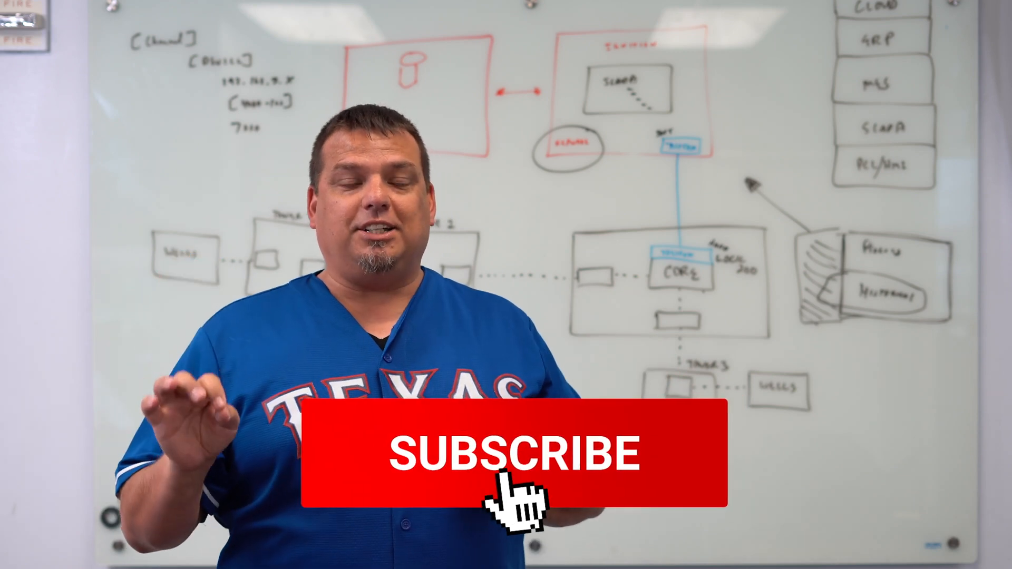
left_click(522, 452)
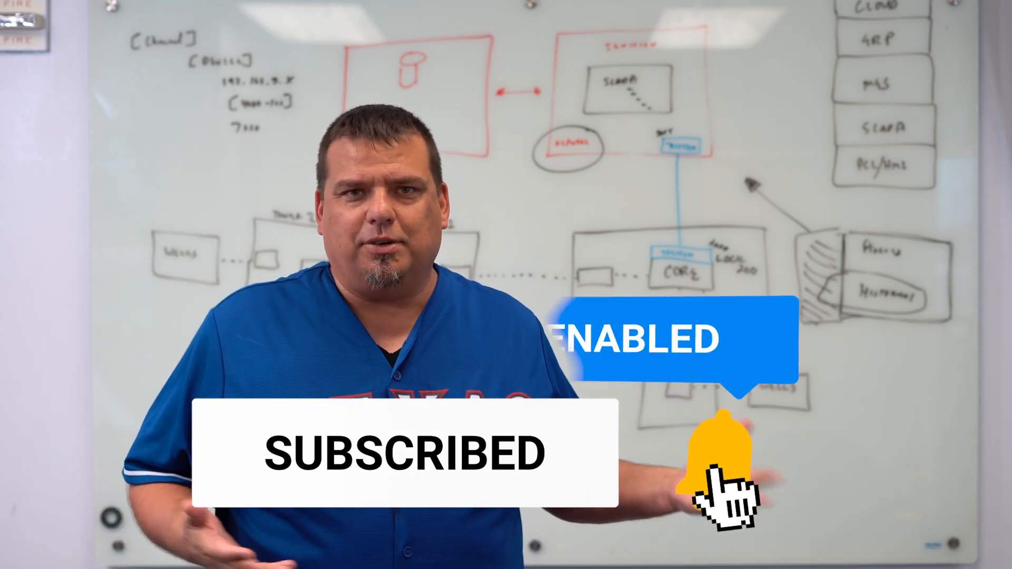